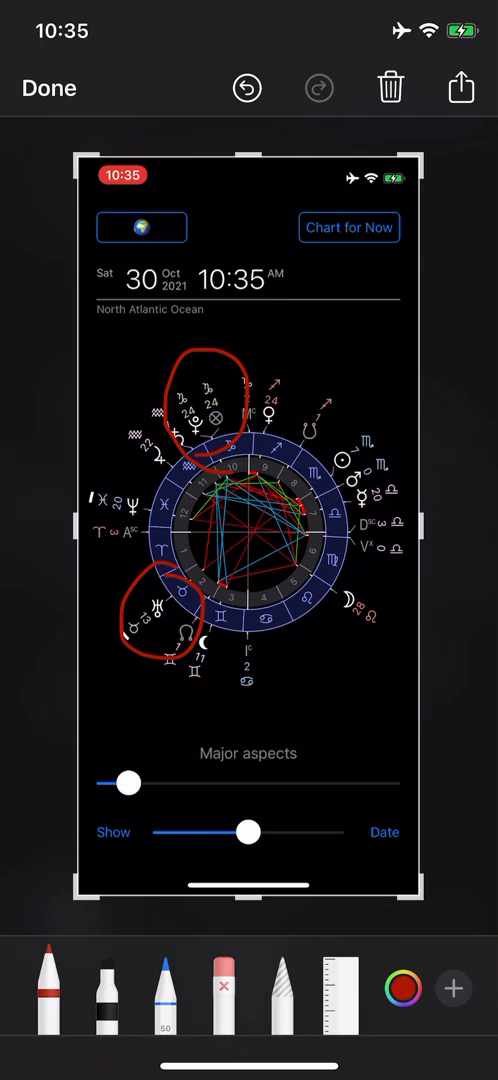
Finish markup on the red-circled birth chart to bring up the save and delete choices.
{"action": "left_click", "coordinate": [460, 88]}
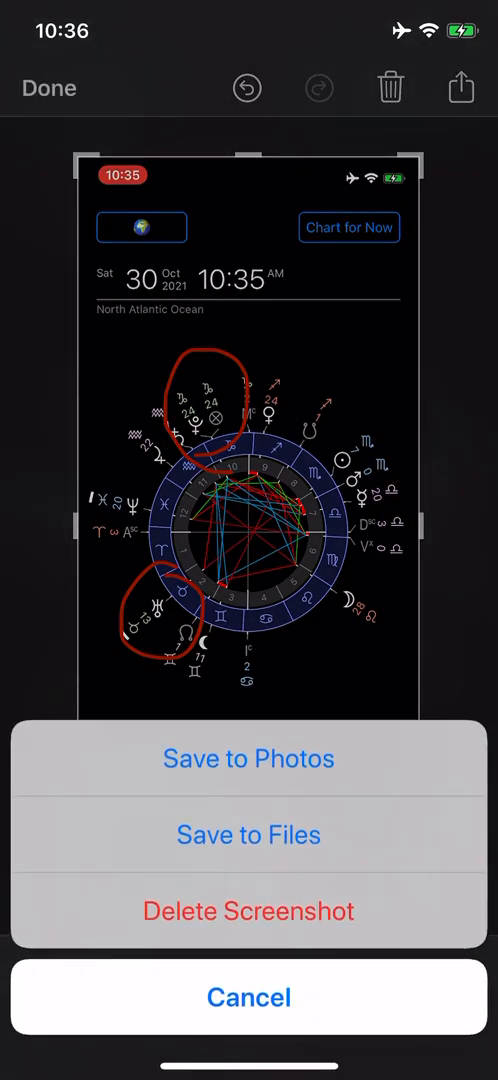
Cancel the save sheet and return to marking the chart with green circles and an arrow.
{"action": "left_click", "coordinate": [248, 996]}
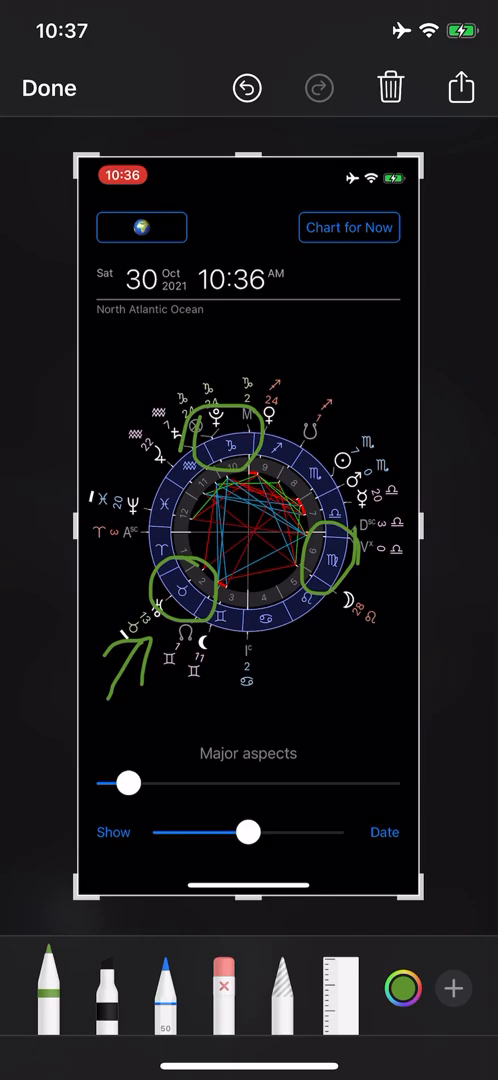
Switch the pen to yellow, then undo the yellow scribble so only green marks remain.
{"action": "left_click", "coordinate": [400, 988]}
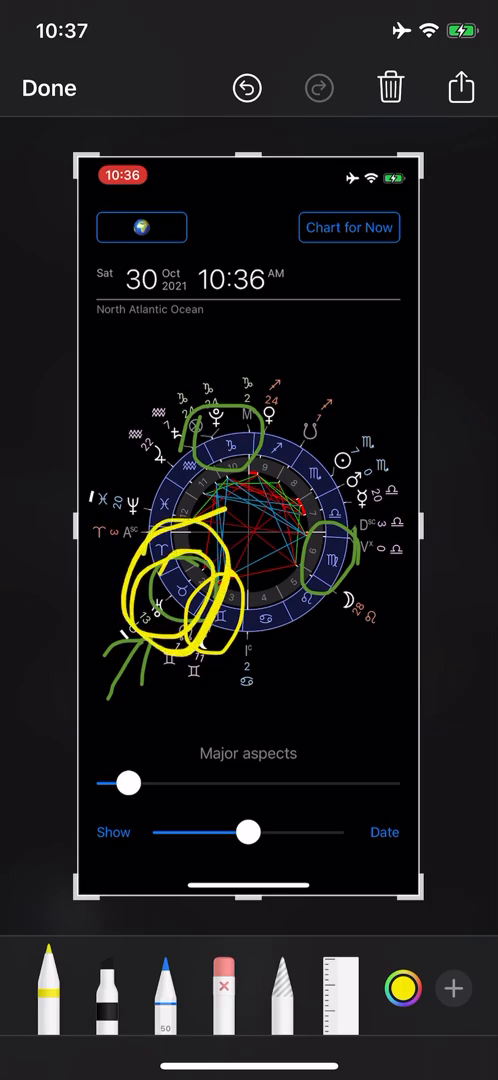
{"action": "left_click", "coordinate": [246, 88]}
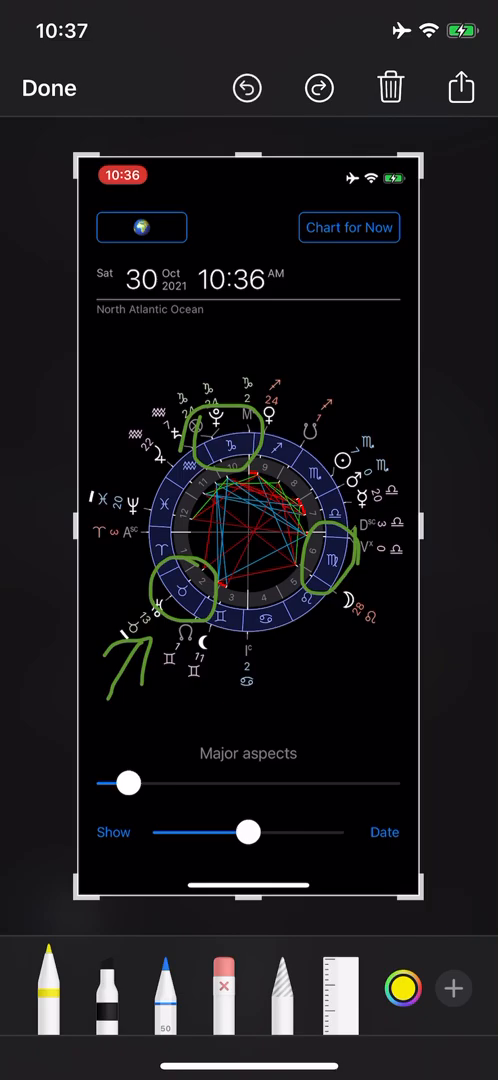
Undo the yellow circles and arrow, keeping only the green marks with green ink reselected.
{"action": "left_click", "coordinate": [402, 988]}
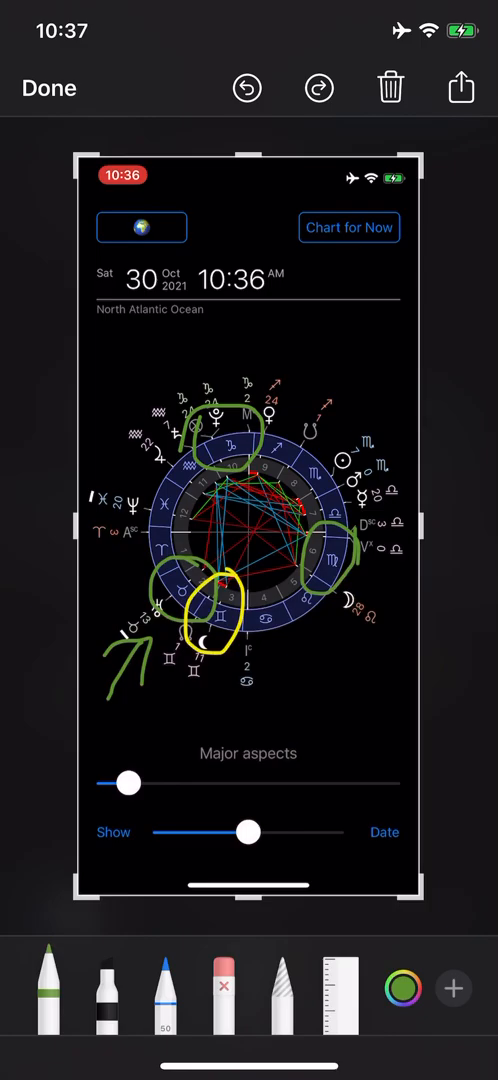
{"action": "left_click", "coordinate": [402, 988]}
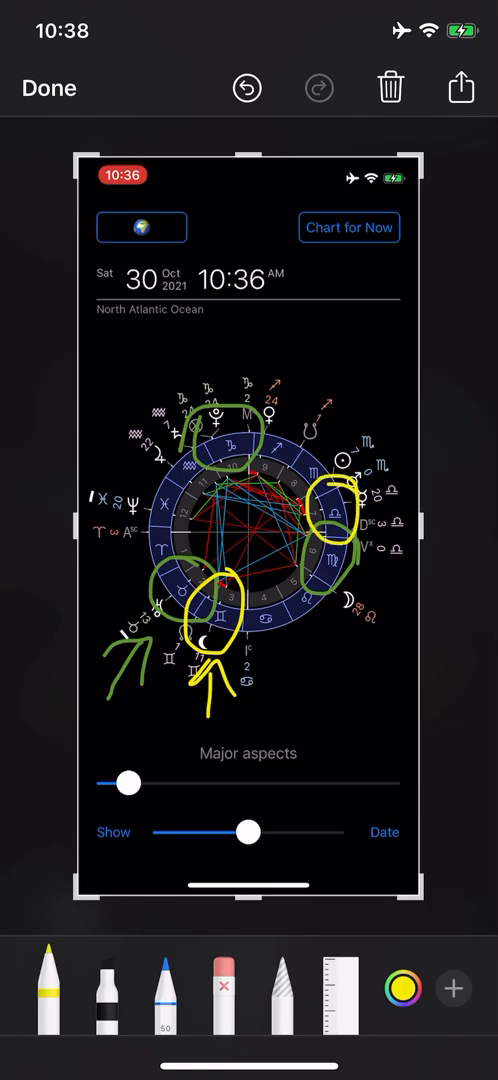
{"action": "left_click", "coordinate": [246, 88]}
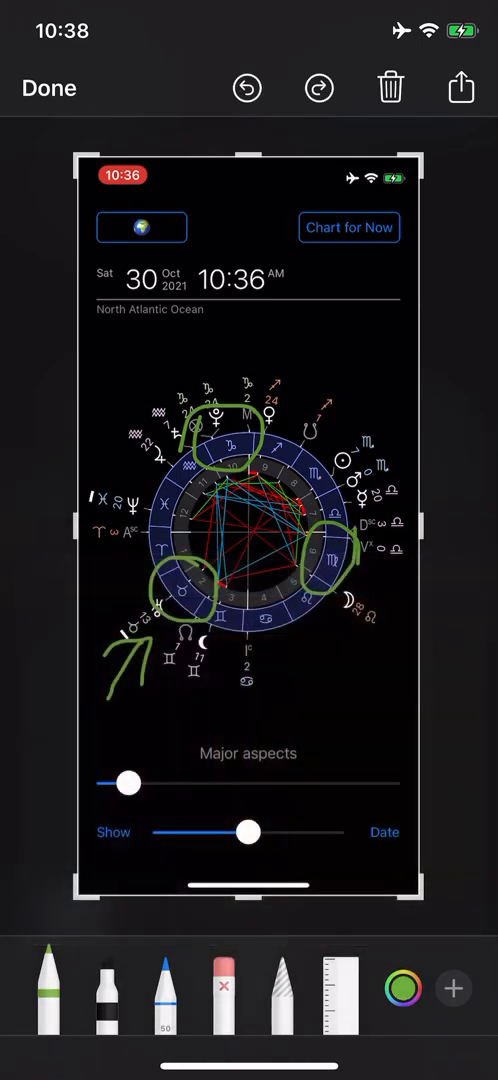
Draw a green Venus symbol below the chart wheel joined to it by a green line.
{"action": "left_click", "coordinate": [318, 88]}
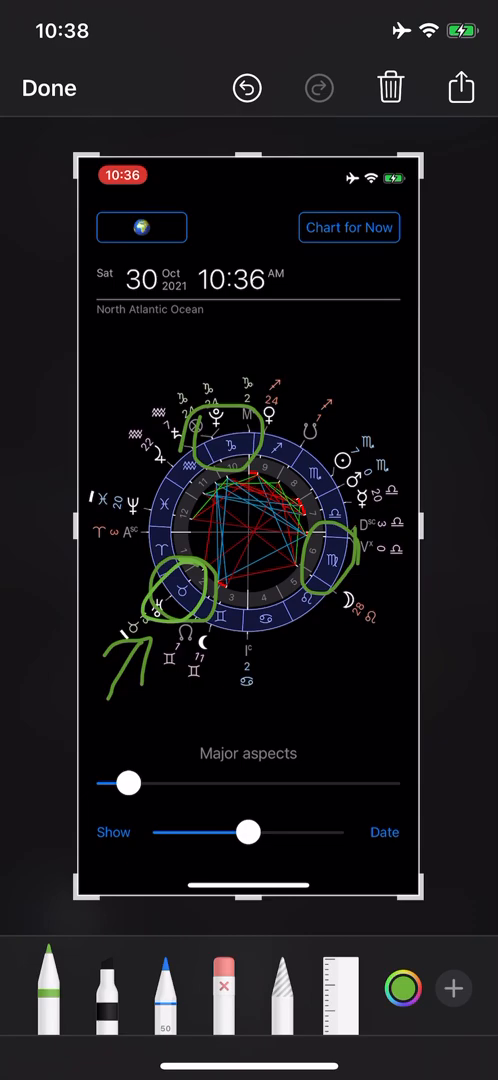
{"action": "left_click", "coordinate": [246, 88]}
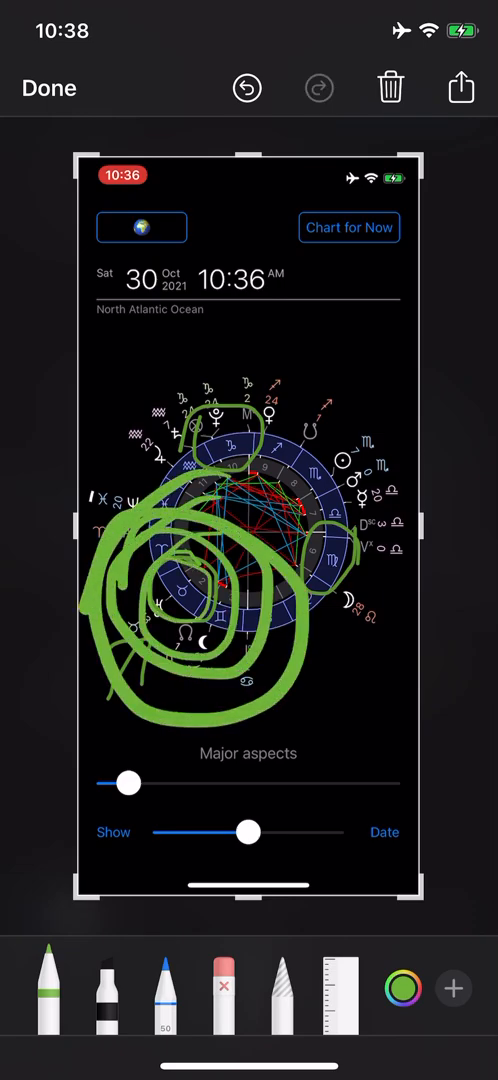
{"action": "left_click", "coordinate": [248, 88]}
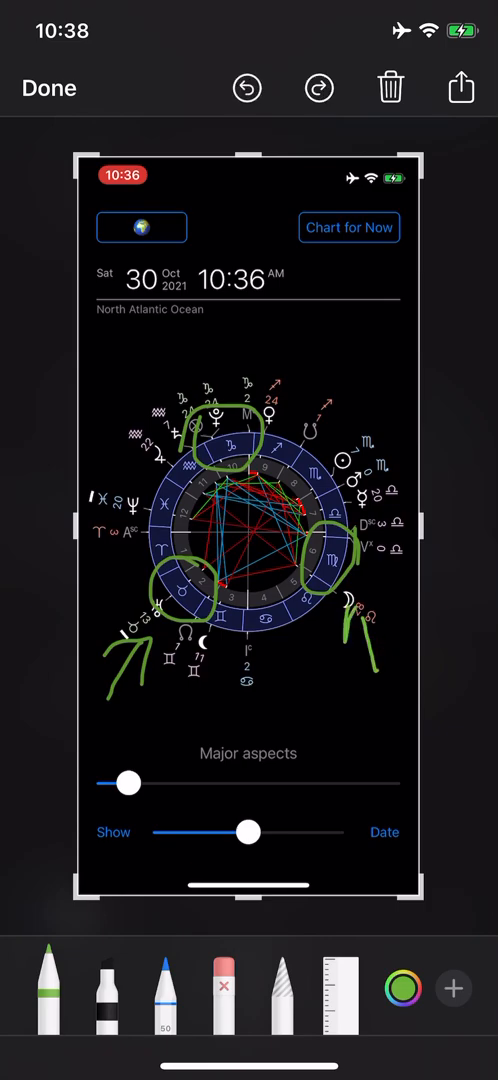
{"action": "left_click", "coordinate": [248, 88]}
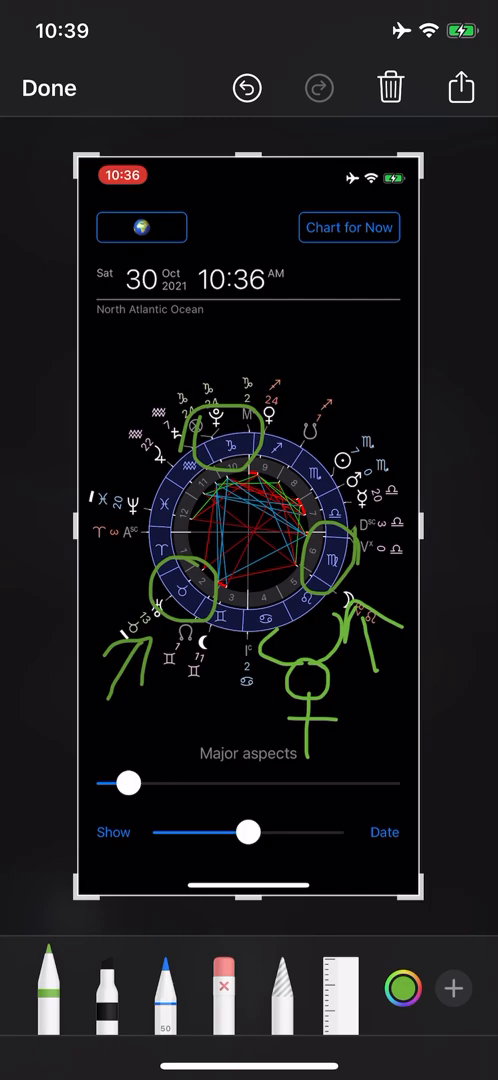
Undo the Venus symbol and add a green arrow pointing at the top of the wheel.
{"action": "left_click", "coordinate": [318, 88]}
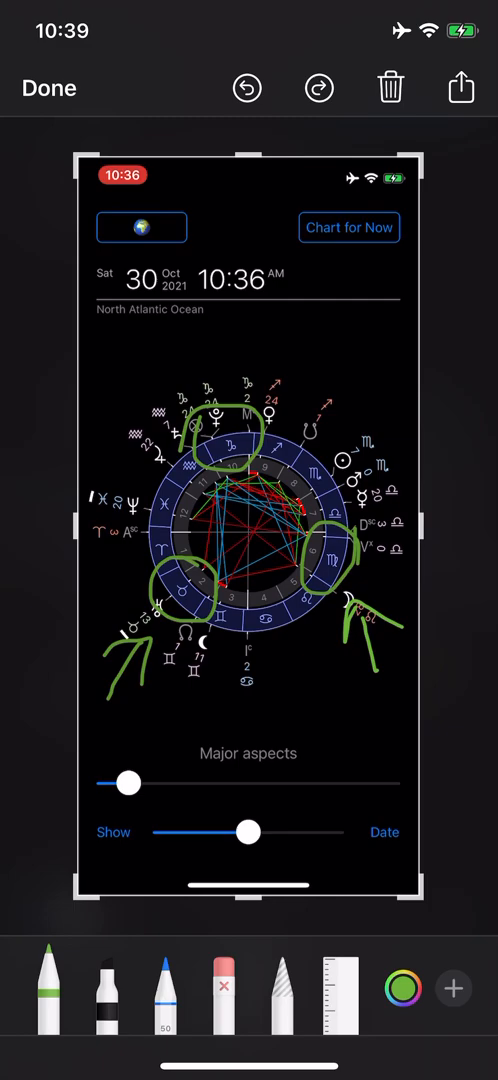
{"action": "left_click", "coordinate": [246, 88]}
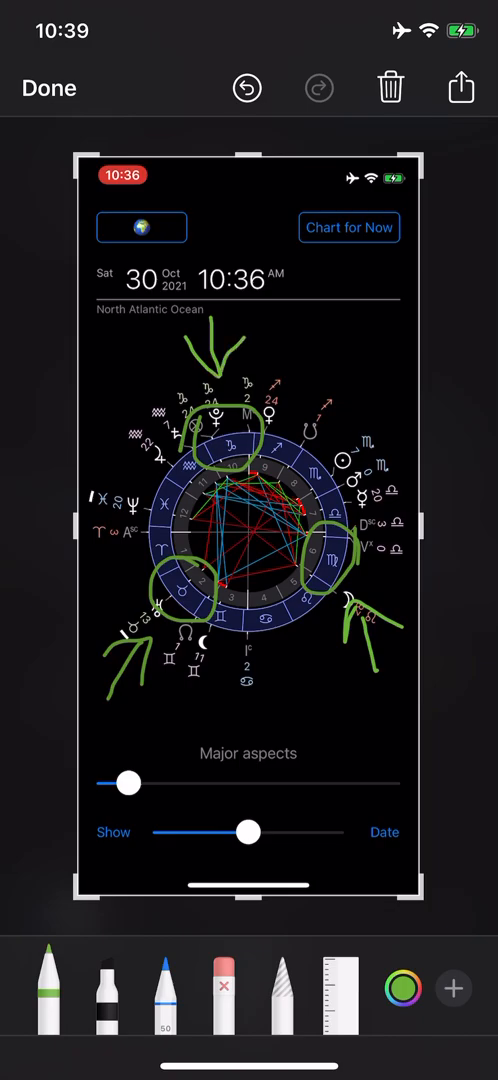
Pick red for a scribble above the wheel, then switch the ink to white.
{"action": "left_click", "coordinate": [452, 988]}
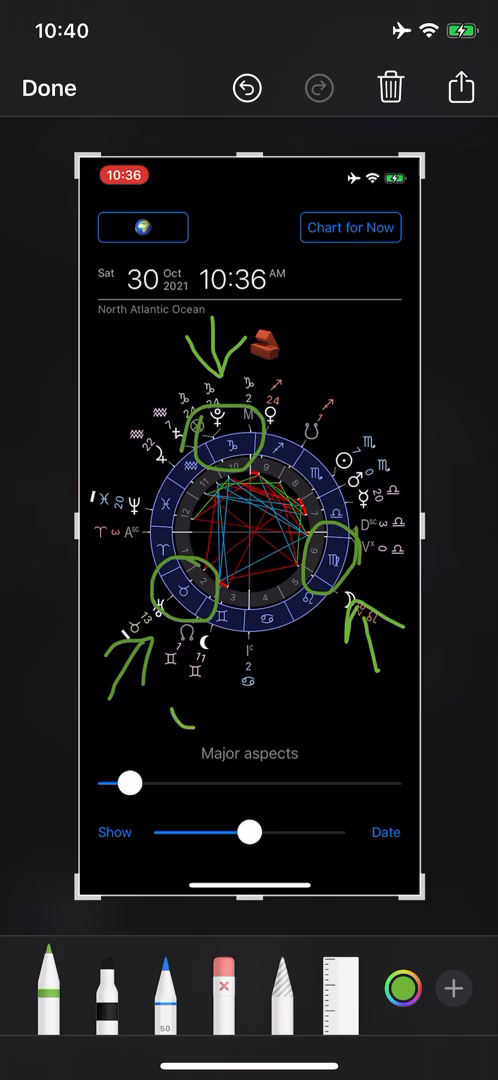
{"action": "left_click", "coordinate": [400, 988]}
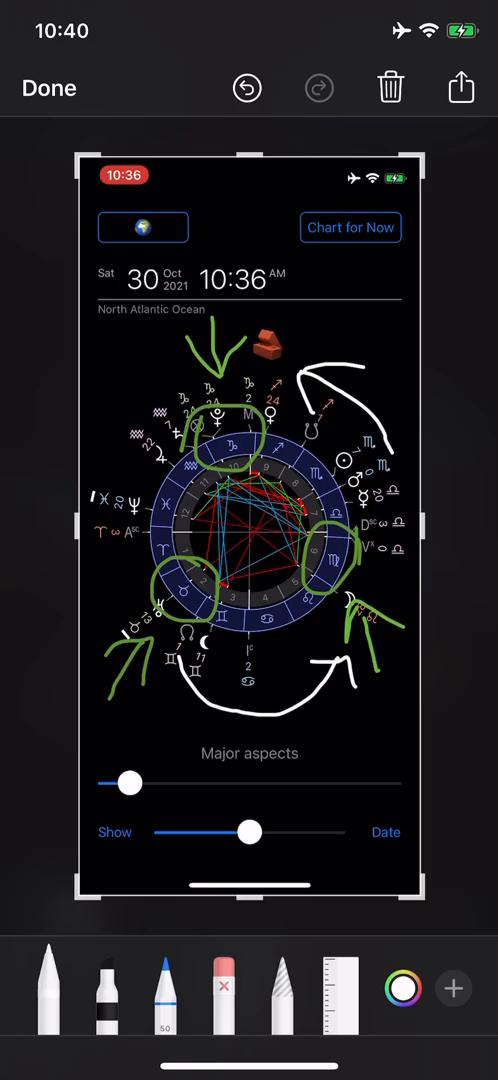
Draw a white curved arrow around the right of the wheel and finish the markup.
{"action": "left_click", "coordinate": [48, 88]}
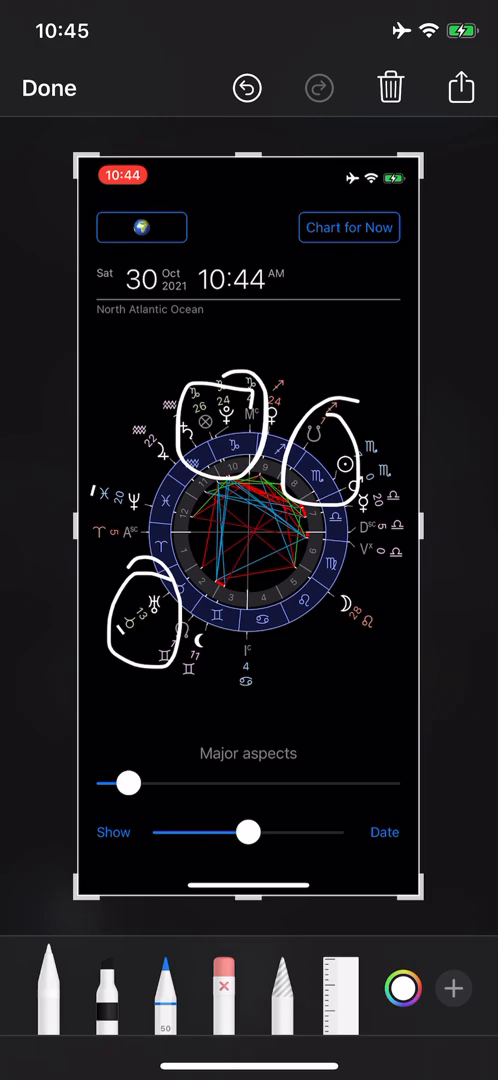
Undo the right and lower-left white circles, leaving only the top circle.
{"action": "left_click", "coordinate": [246, 88]}
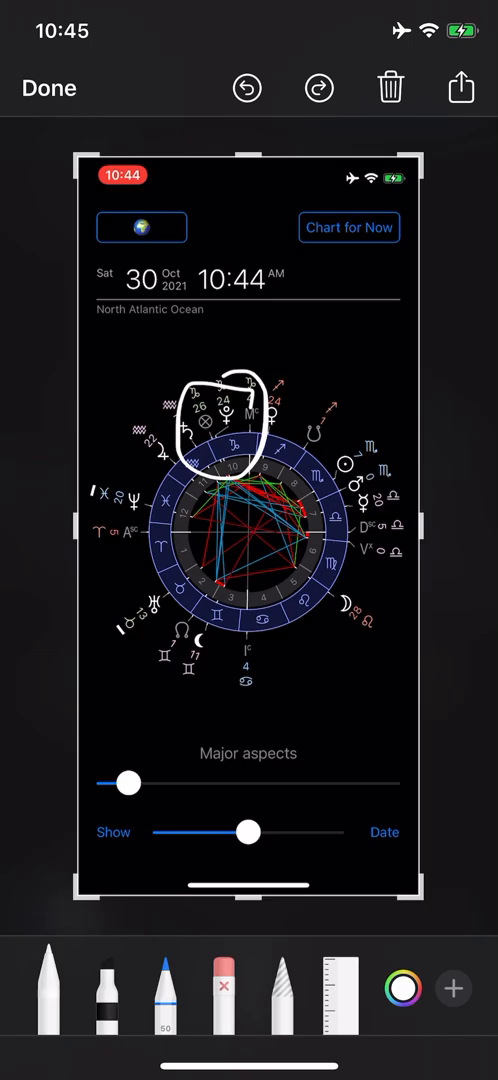
Undo the last white circle so the chart is clean, then close markup.
{"action": "left_click", "coordinate": [248, 88]}
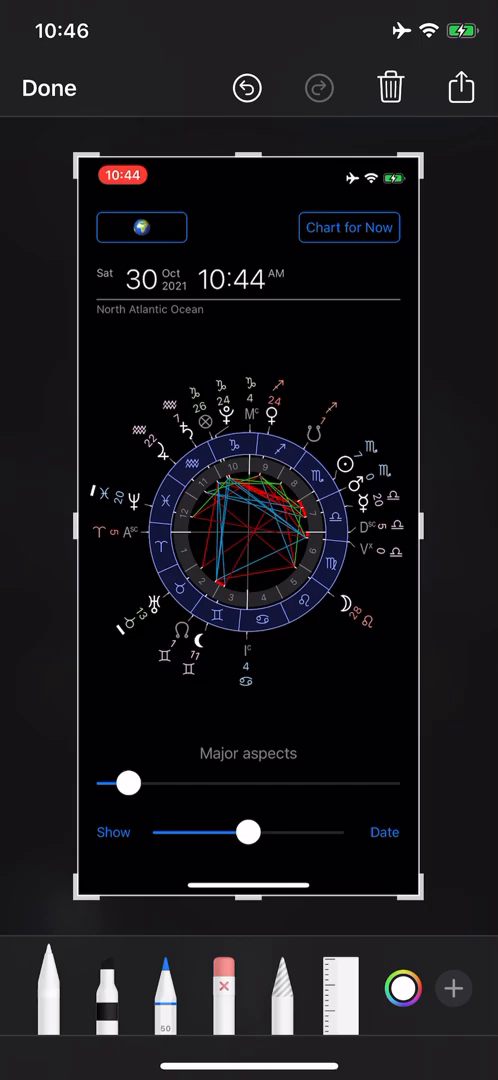
{"action": "left_click", "coordinate": [48, 88]}
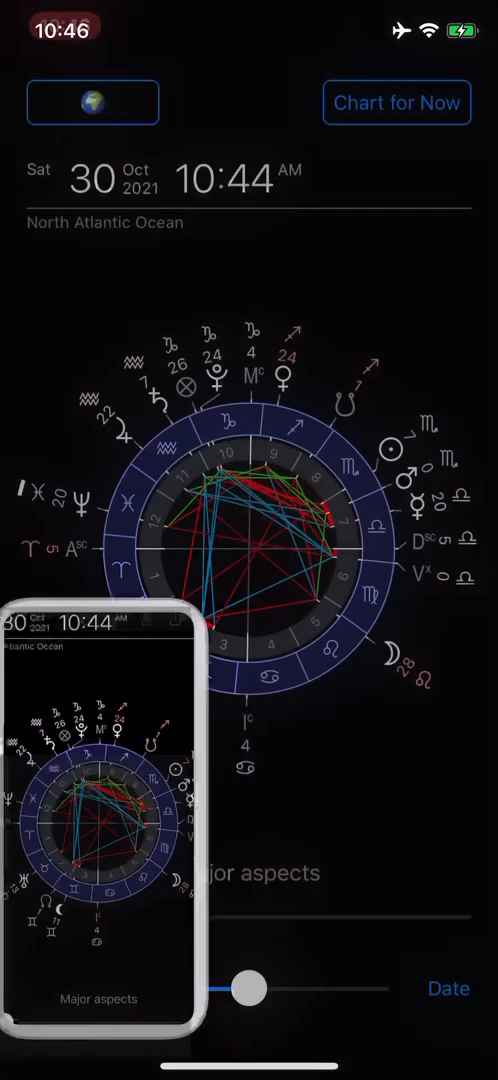